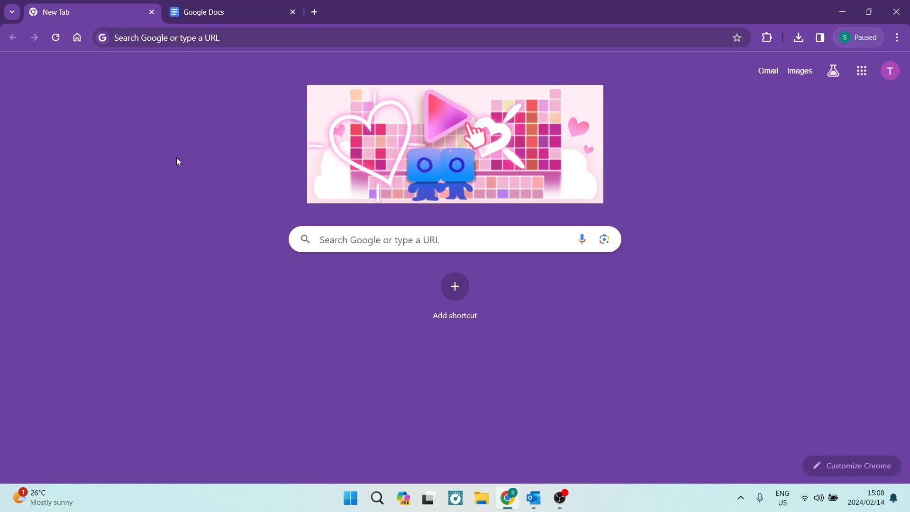
mouse_move(225, 170)
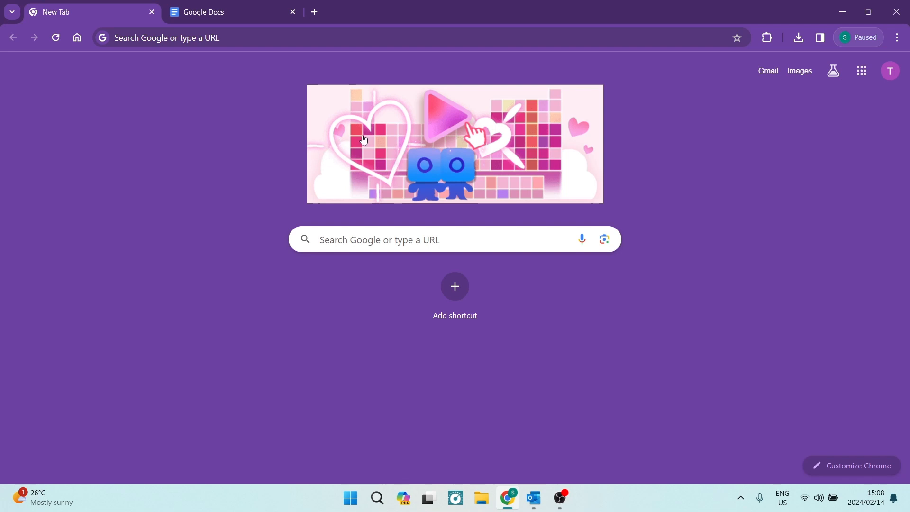
mouse_move(724, 111)
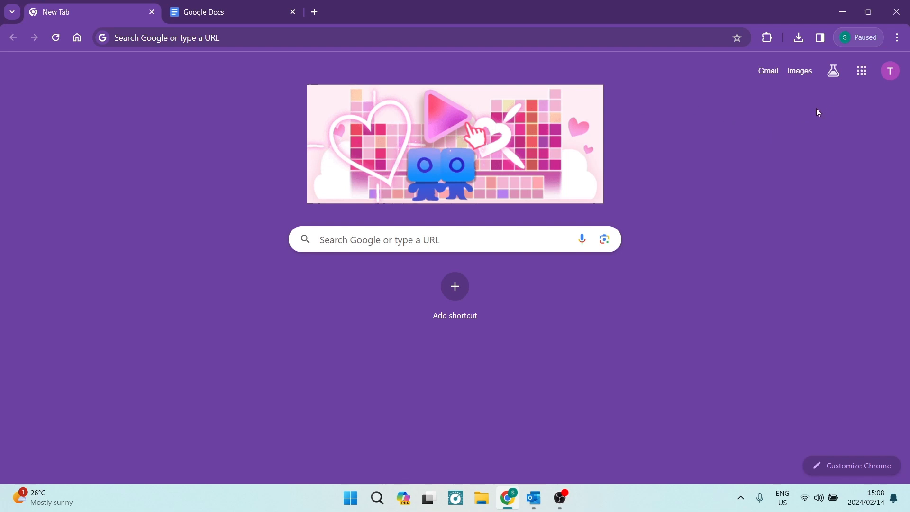
mouse_move(798, 121)
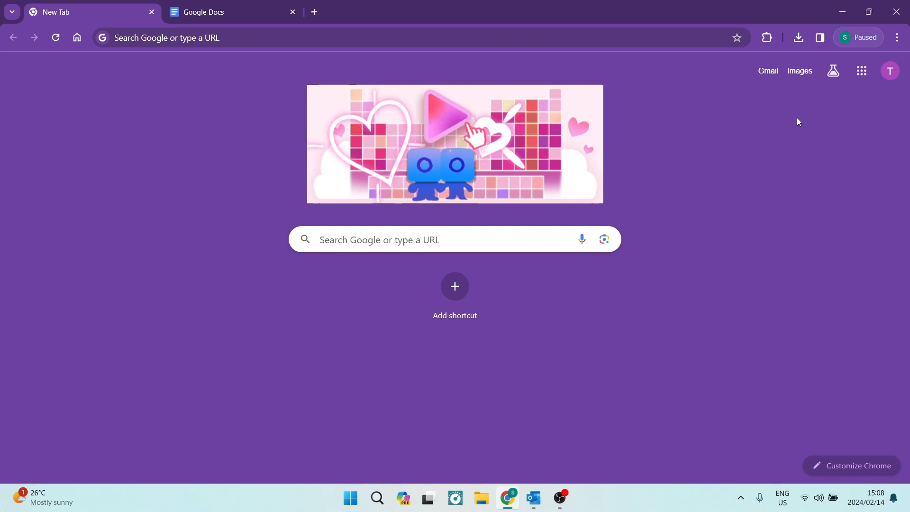
- Find Google Docs in the Google apps list and switch to its tab
click(862, 71)
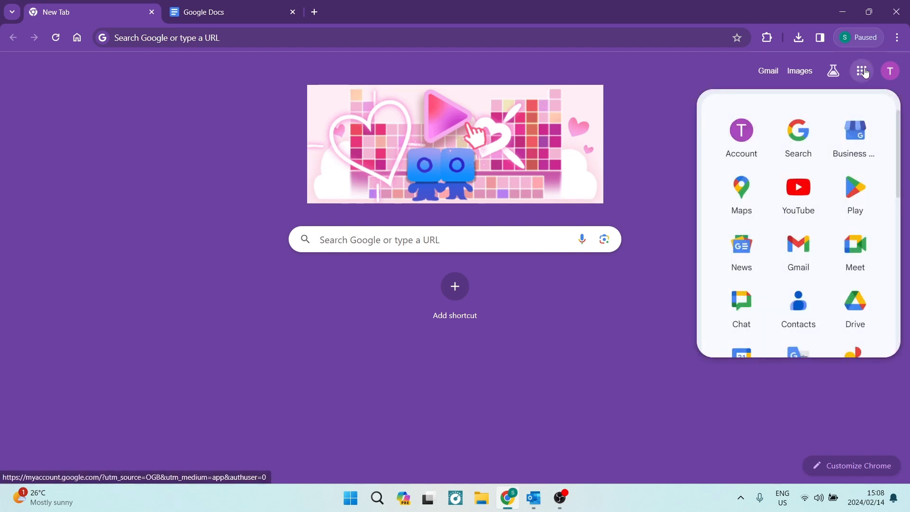
scroll(down, 3)
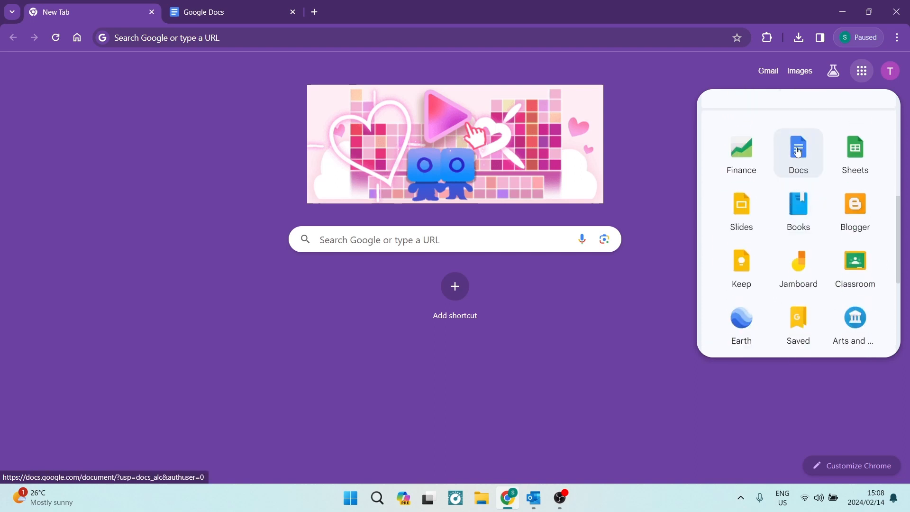
mouse_move(825, 169)
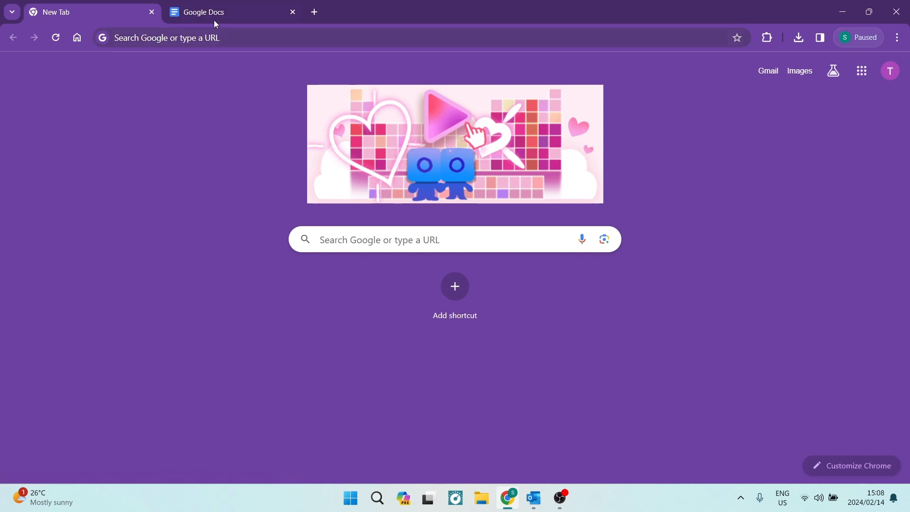
click(203, 11)
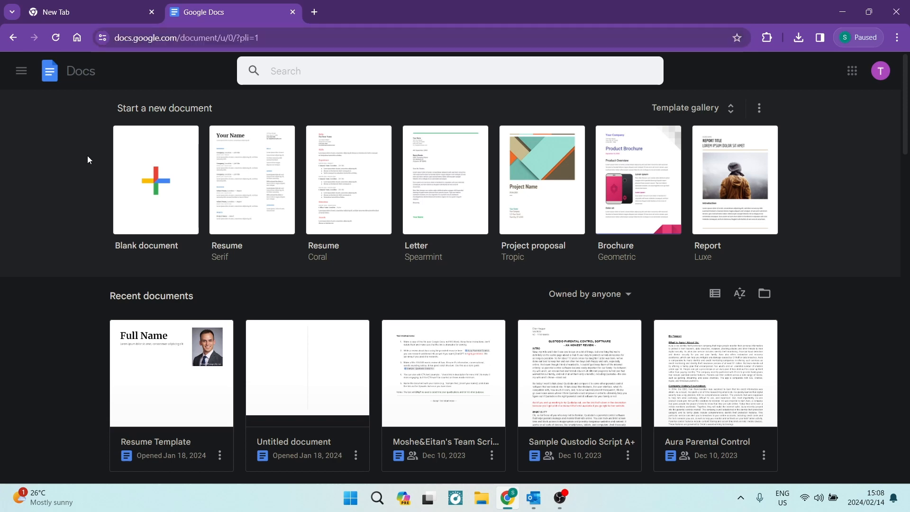
mouse_move(147, 176)
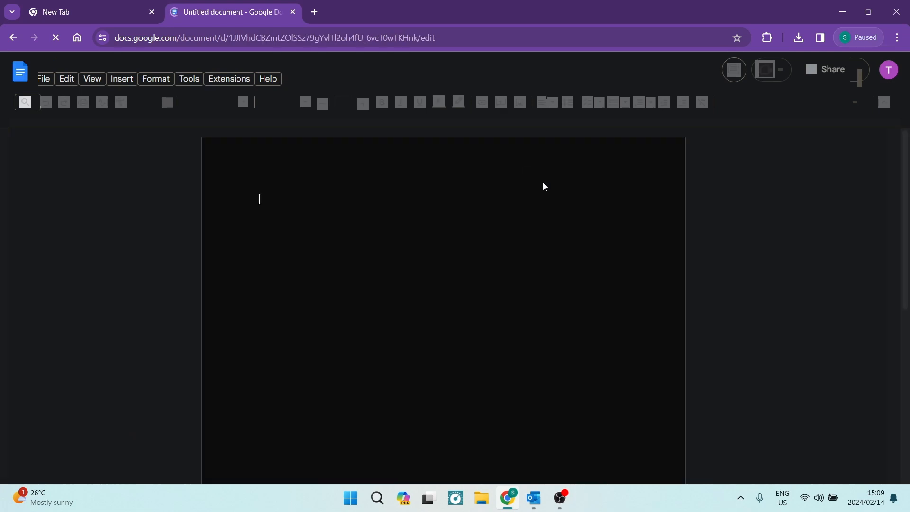
mouse_move(375, 219)
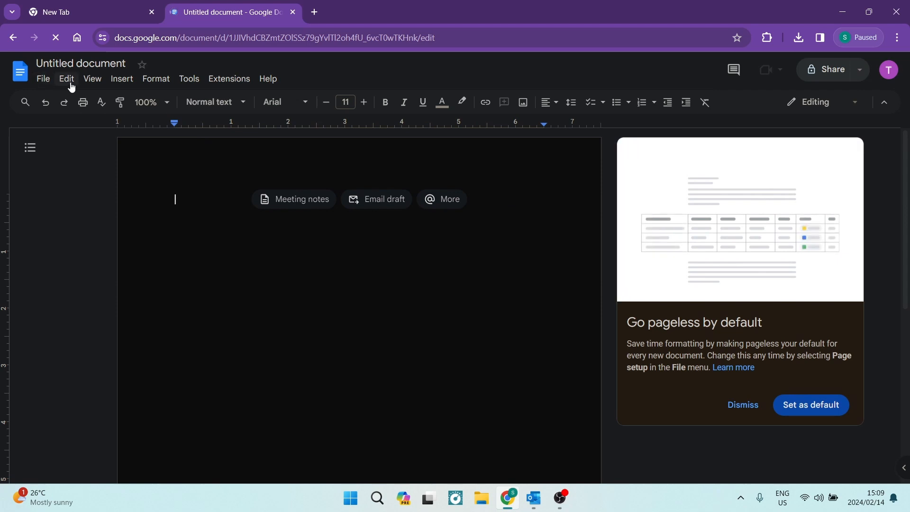
- Open the Insert menu to reach the Table options
click(121, 78)
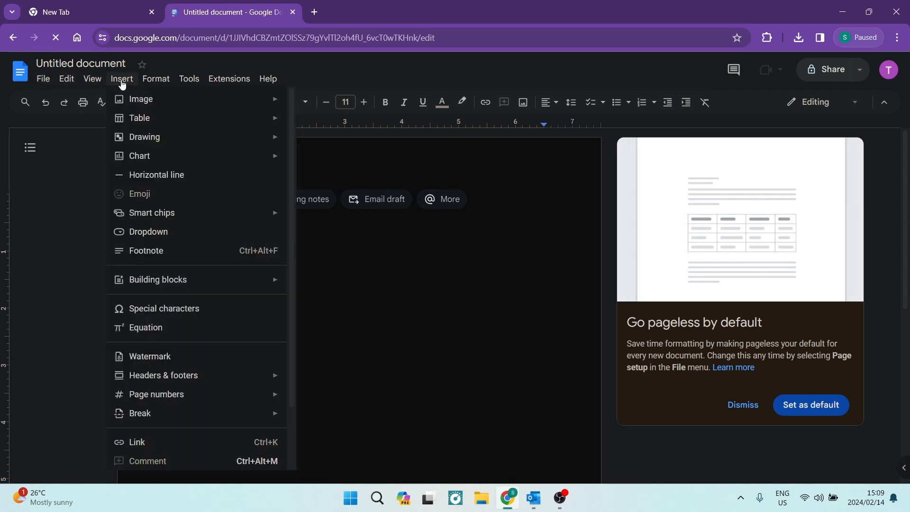
mouse_move(139, 118)
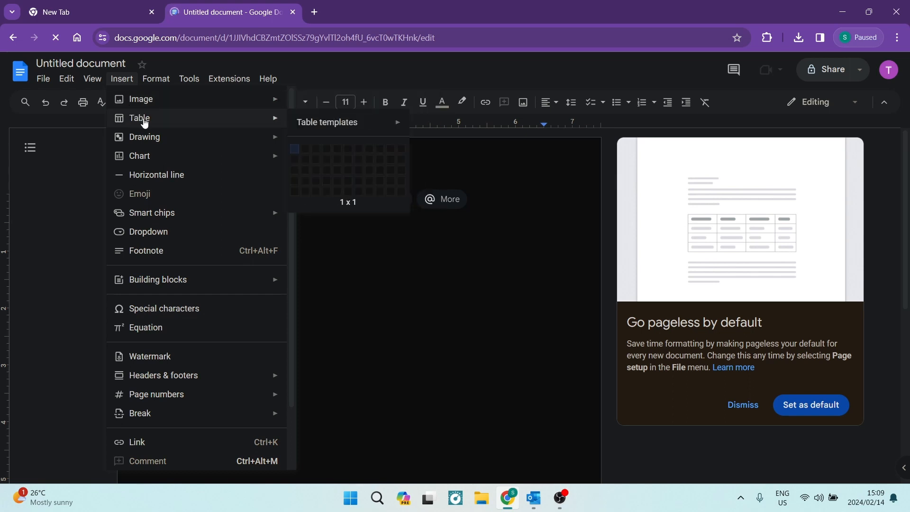
mouse_move(284, 123)
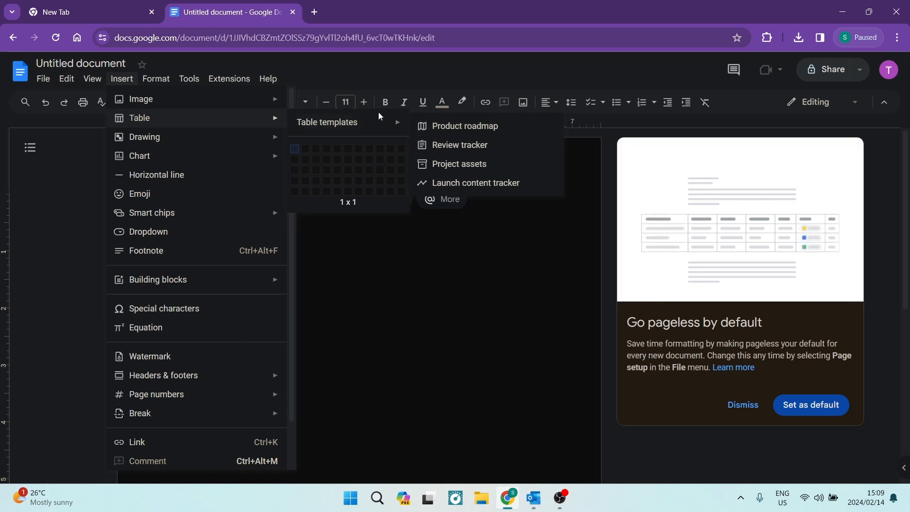
mouse_move(334, 127)
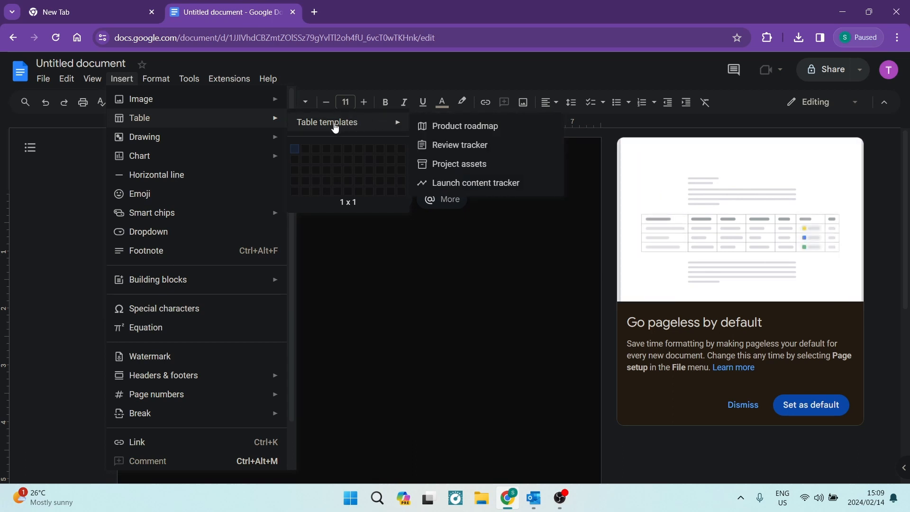
mouse_move(301, 149)
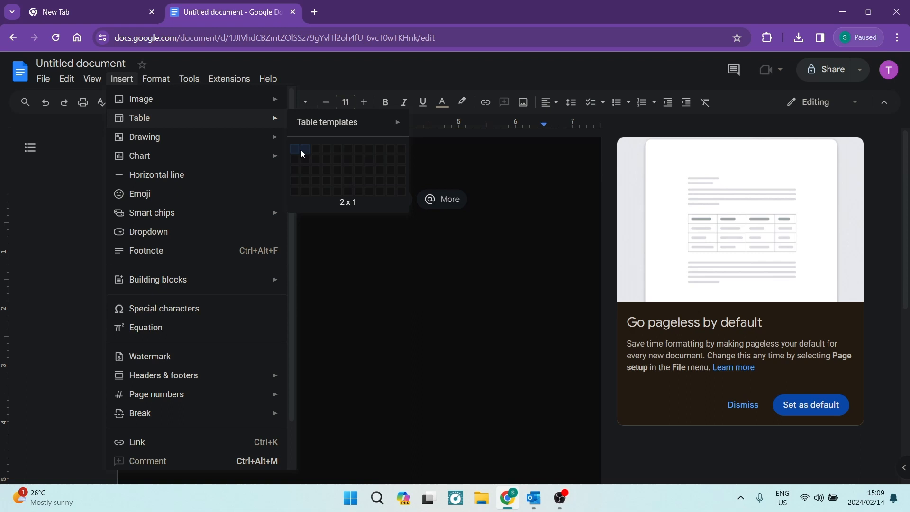
mouse_move(300, 159)
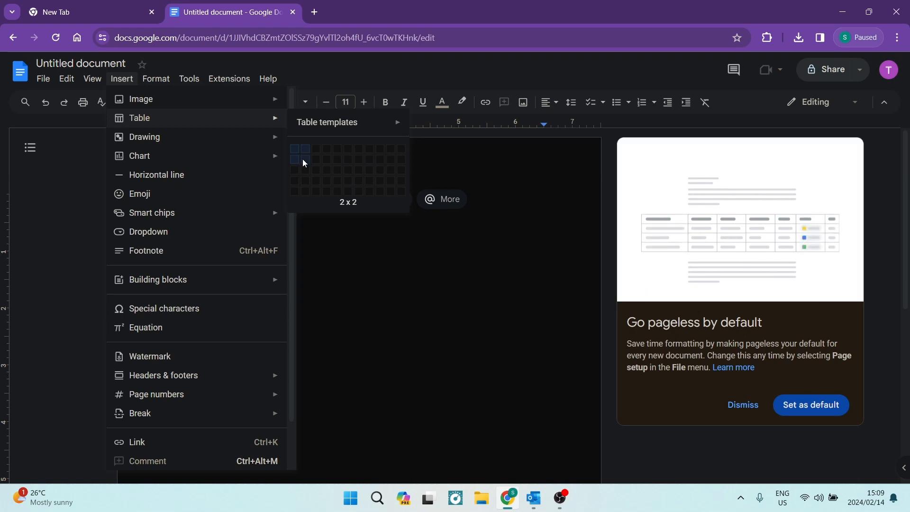
mouse_move(315, 169)
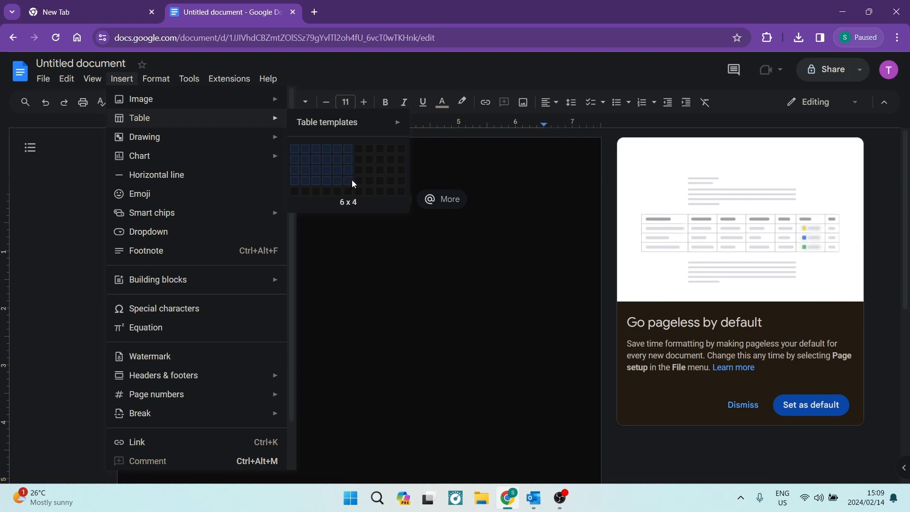
mouse_move(388, 188)
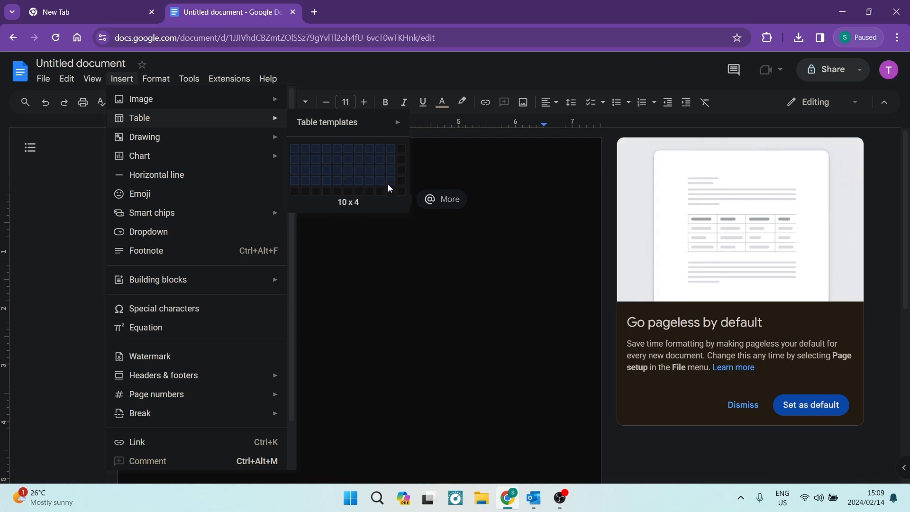
mouse_move(421, 259)
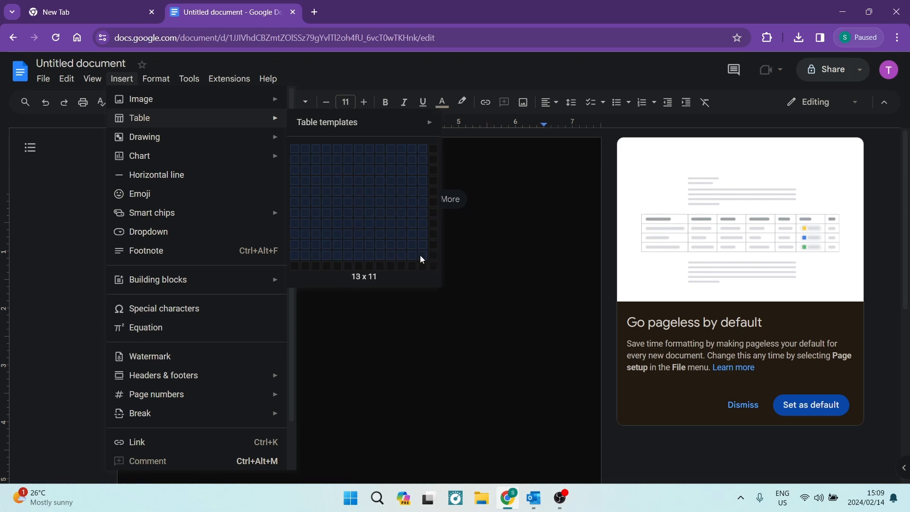
mouse_move(501, 353)
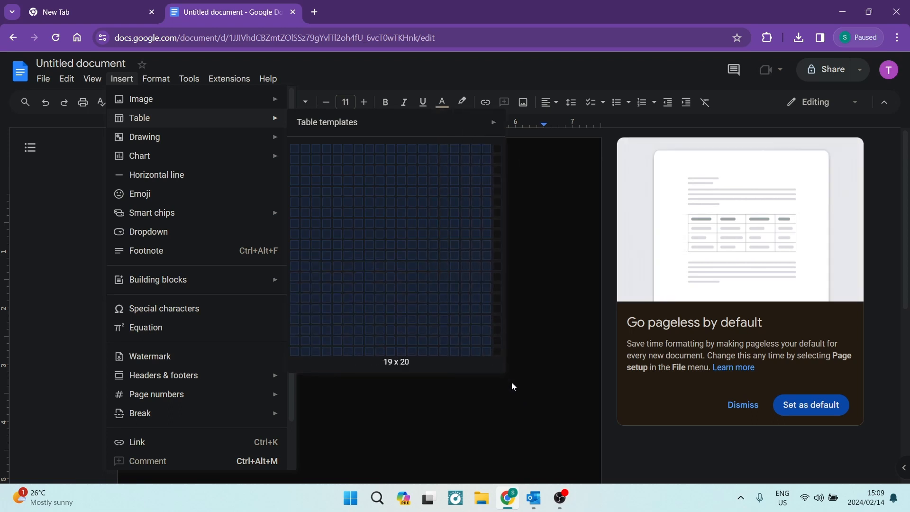
mouse_move(507, 350)
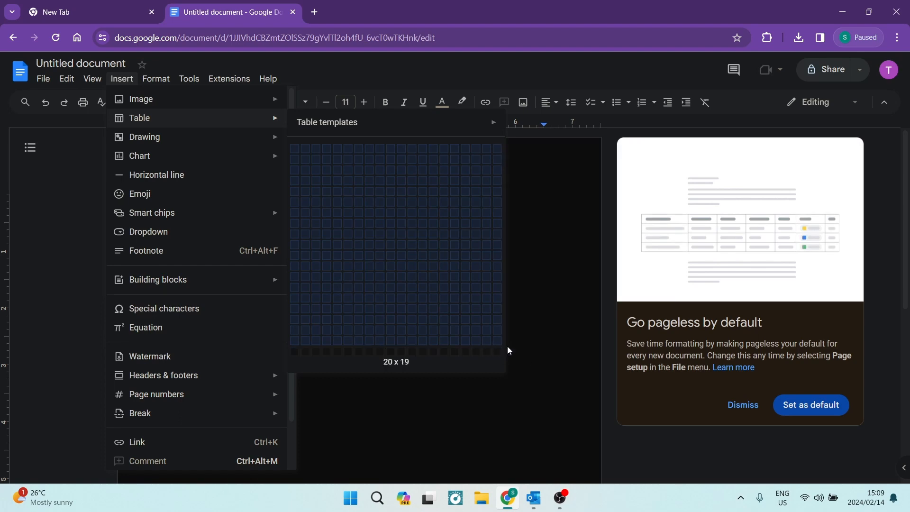
mouse_move(495, 352)
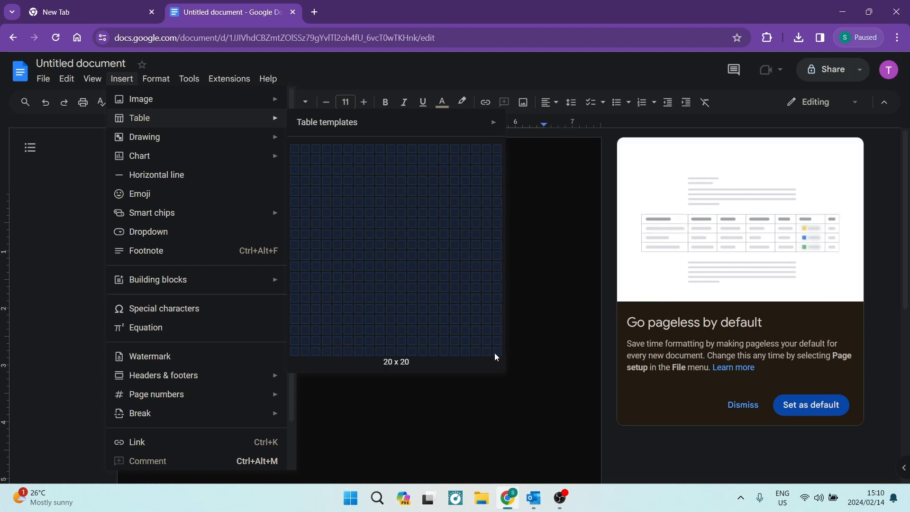
mouse_move(414, 214)
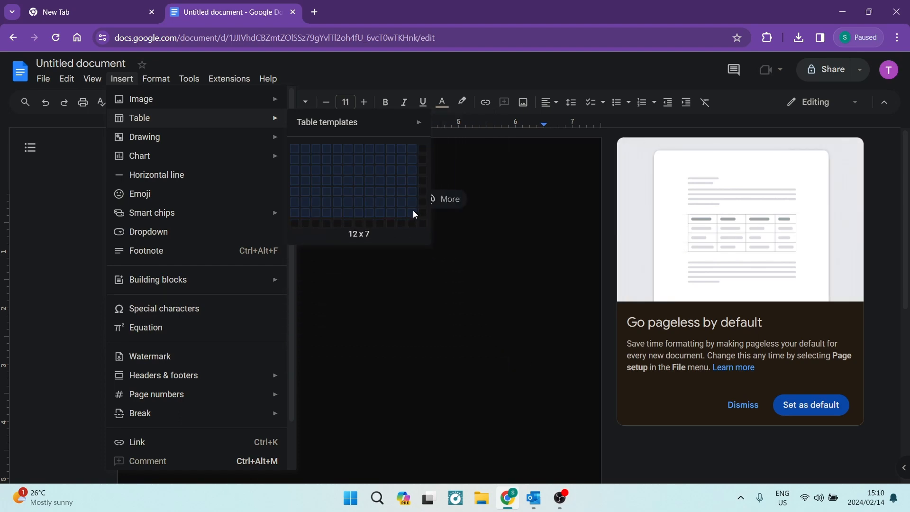
- Insert a 12 x 7 table from the Insert > Table grid
click(414, 214)
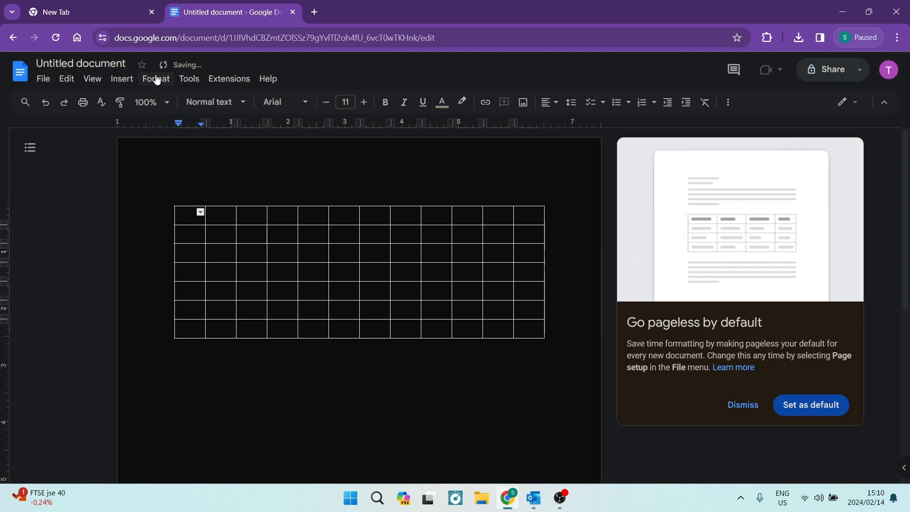
click(156, 79)
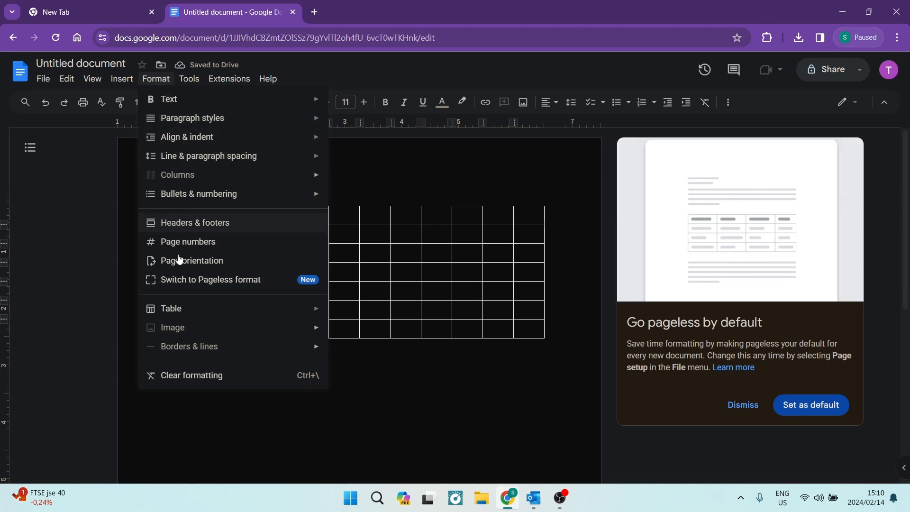
mouse_move(171, 308)
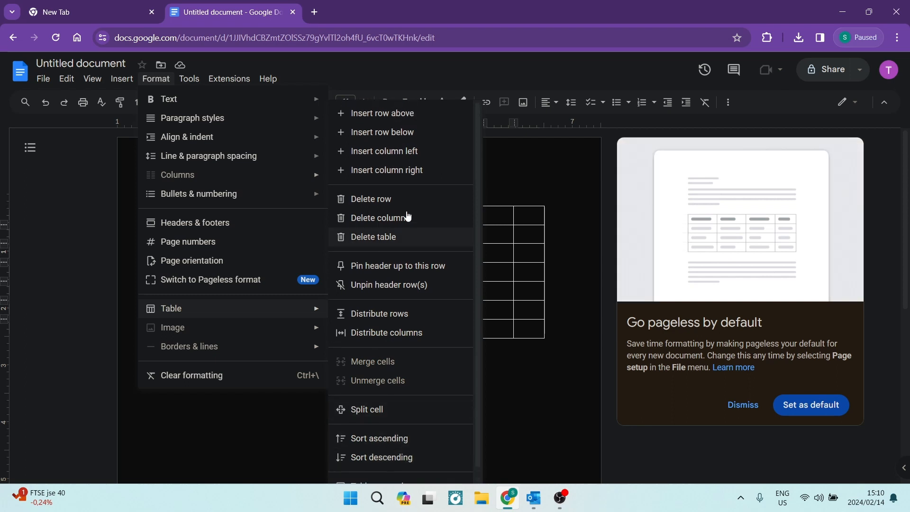
key(Escape)
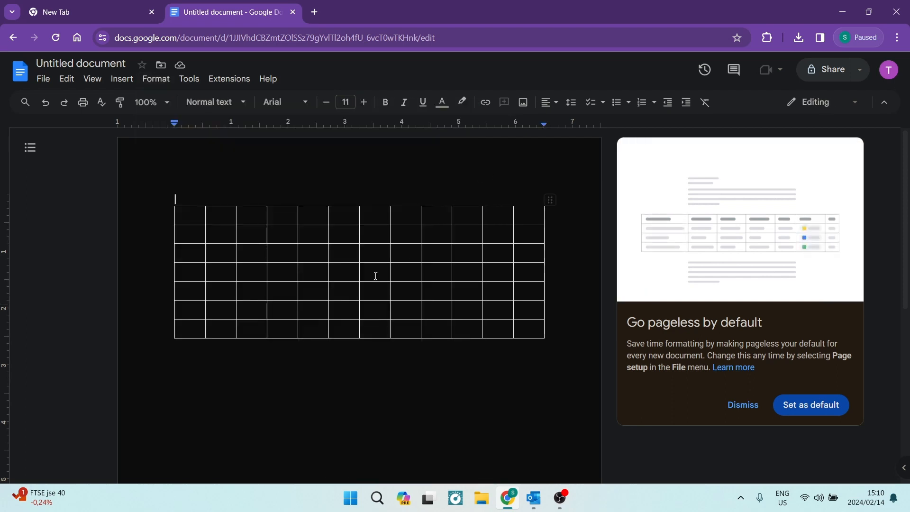